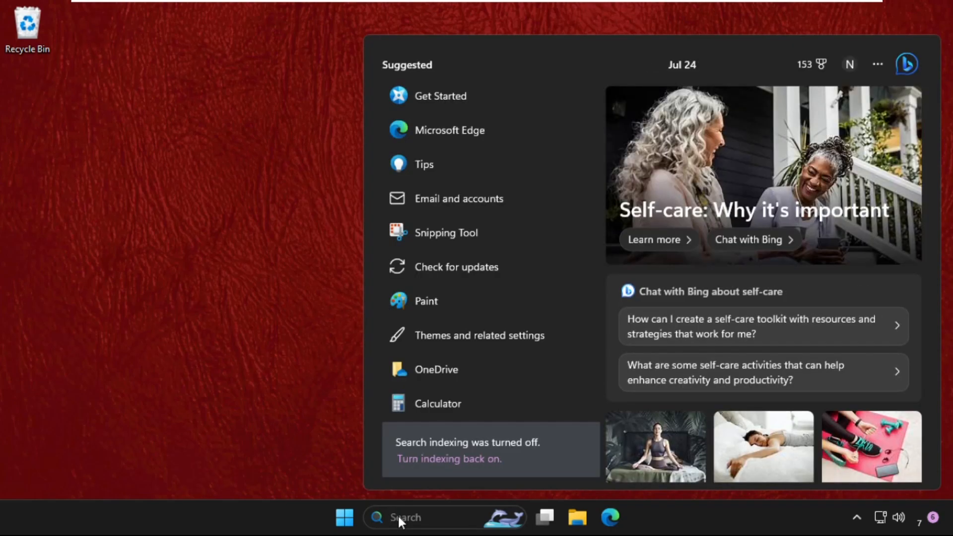
# Search Windows for "Task Manager" and launch it.
pyautogui.write('Task Manager')
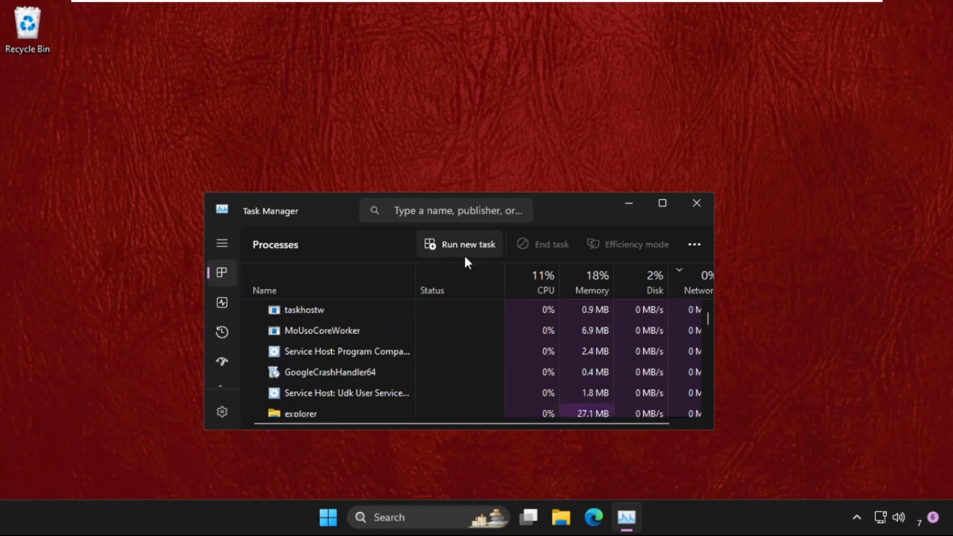
# Start Run new task, browse This PC and enter Local Disk (C:).
pyautogui.click(469, 244)
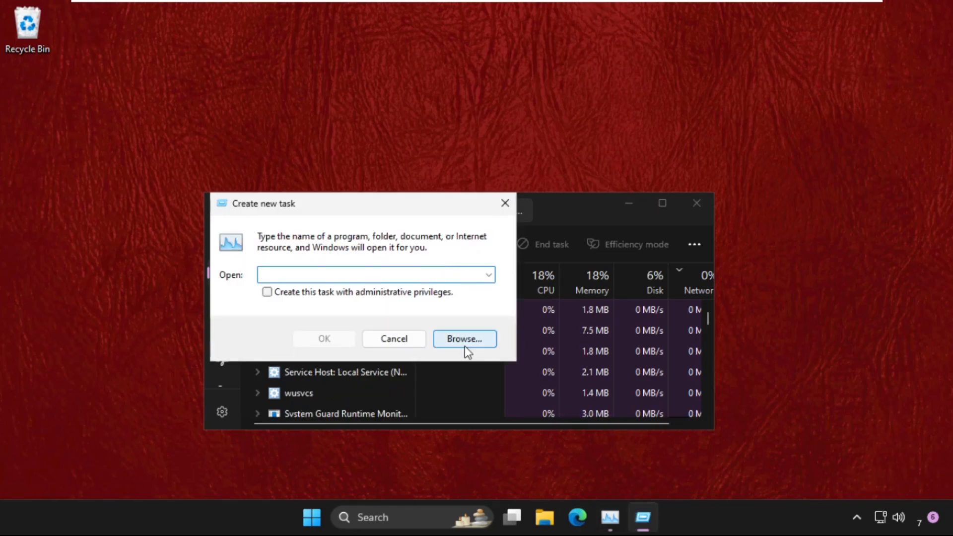
pyautogui.click(465, 340)
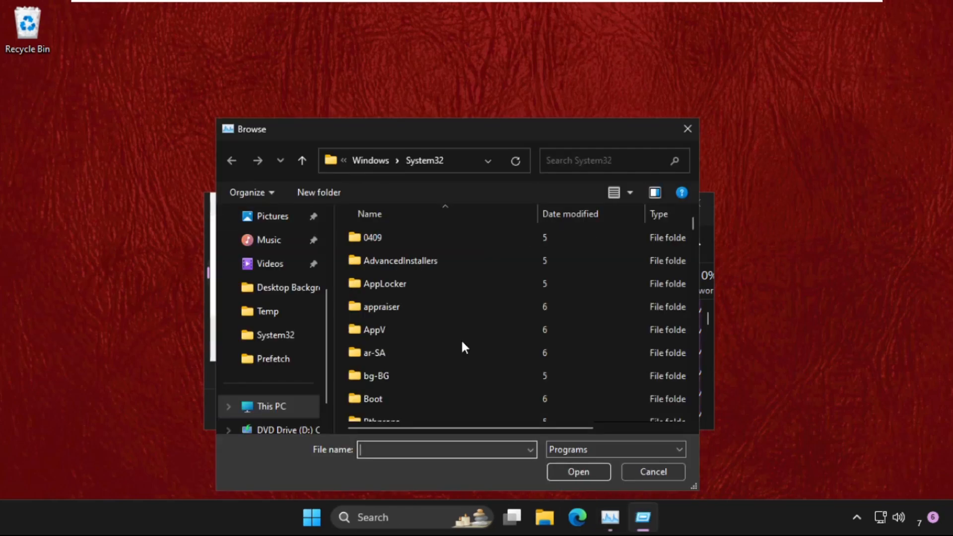
pyautogui.click(270, 407)
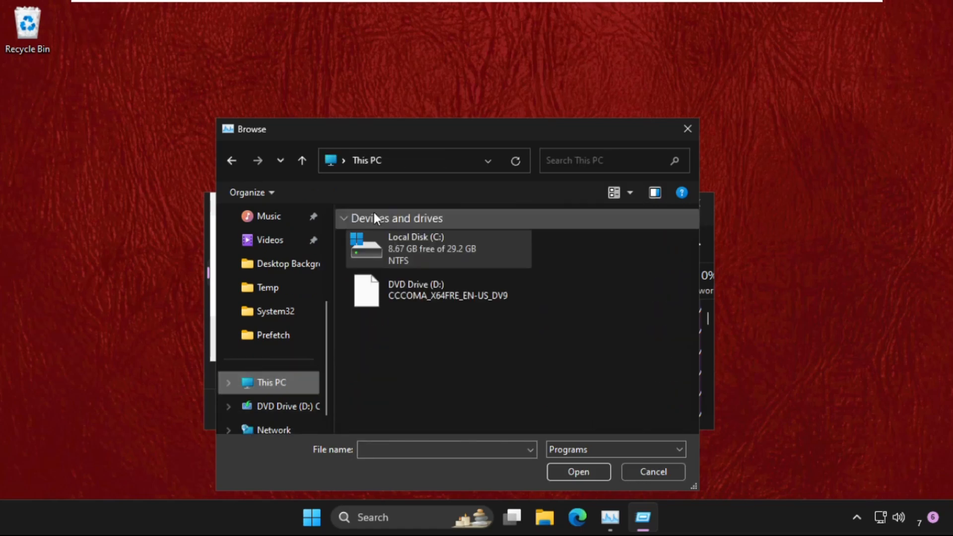
pyautogui.doubleClick(415, 248)
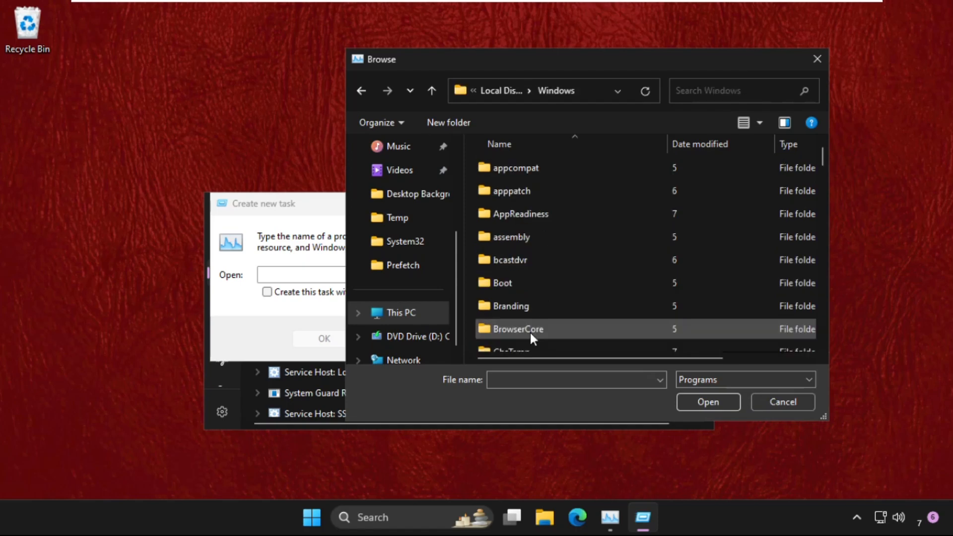
# Navigate into Windows\System32 and locate cmd for the new task.
pyautogui.scroll(-3)
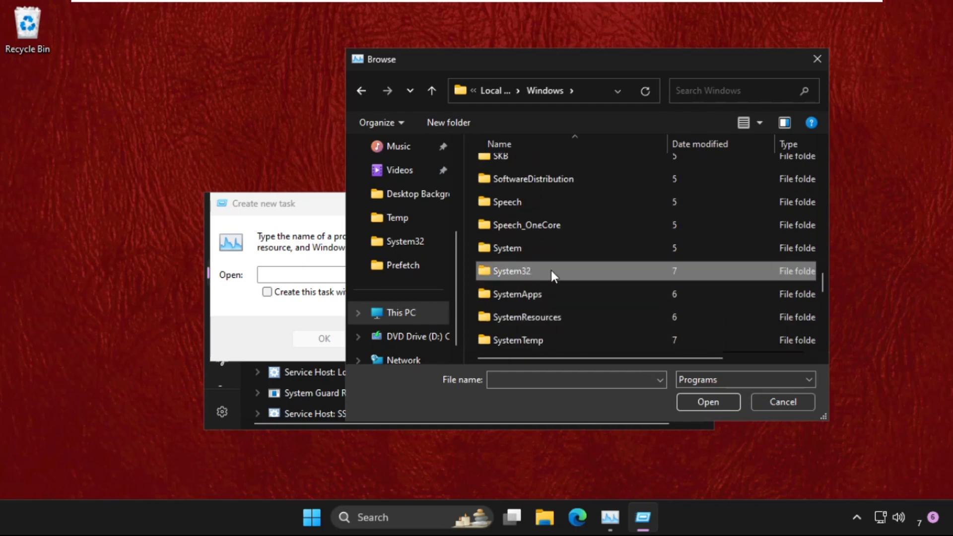
pyautogui.doubleClick(512, 271)
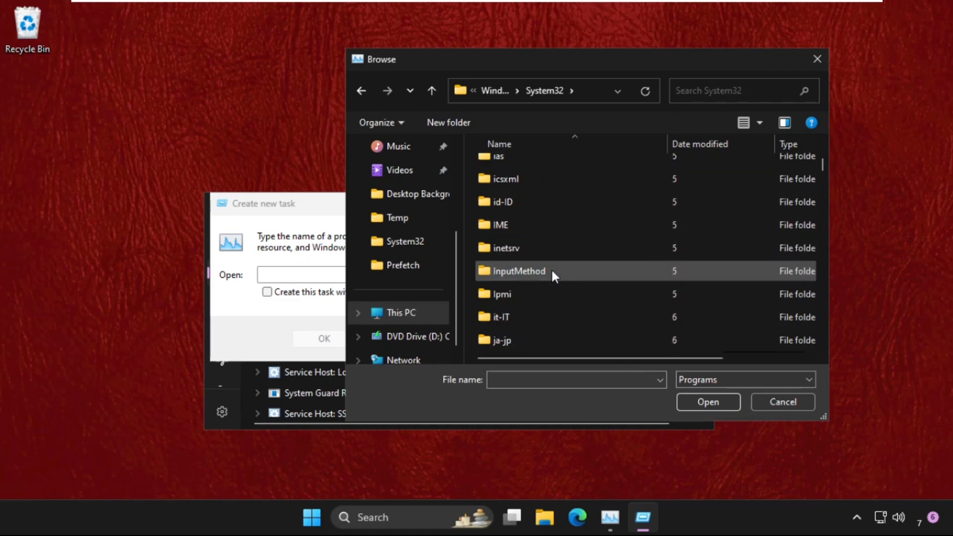
pyautogui.scroll(-3)
pyautogui.write('cmd')
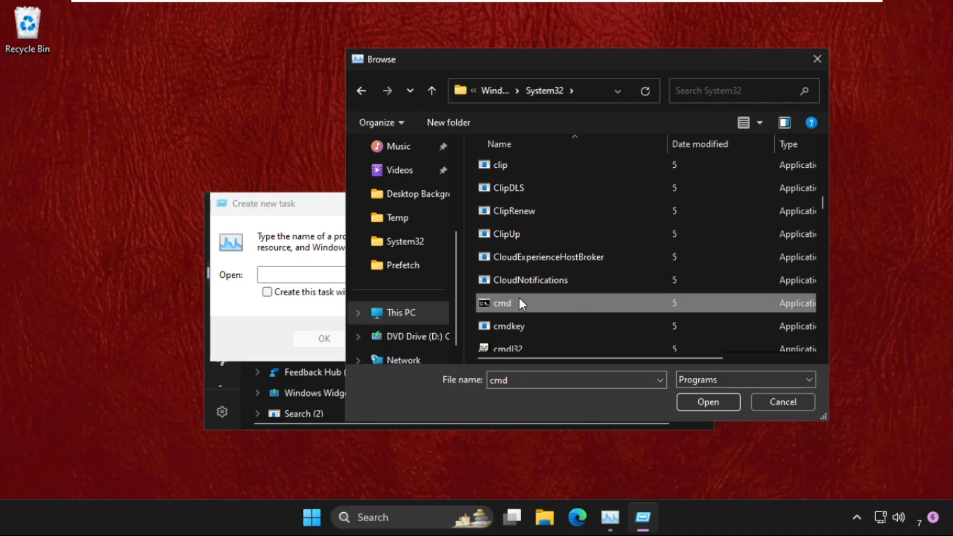
# Run cmd as a new task with administrative privileges, giving an admin Command Prompt.
pyautogui.click(709, 402)
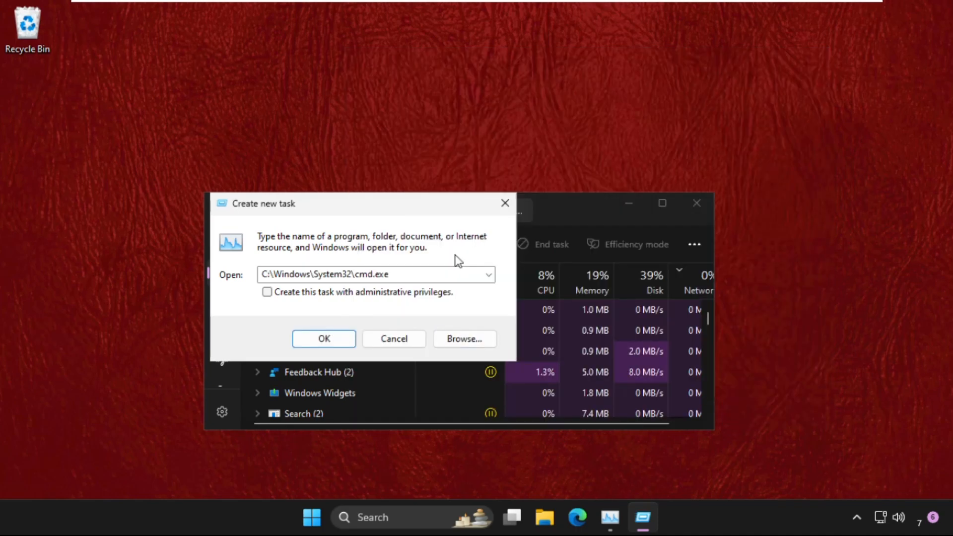
pyautogui.click(267, 292)
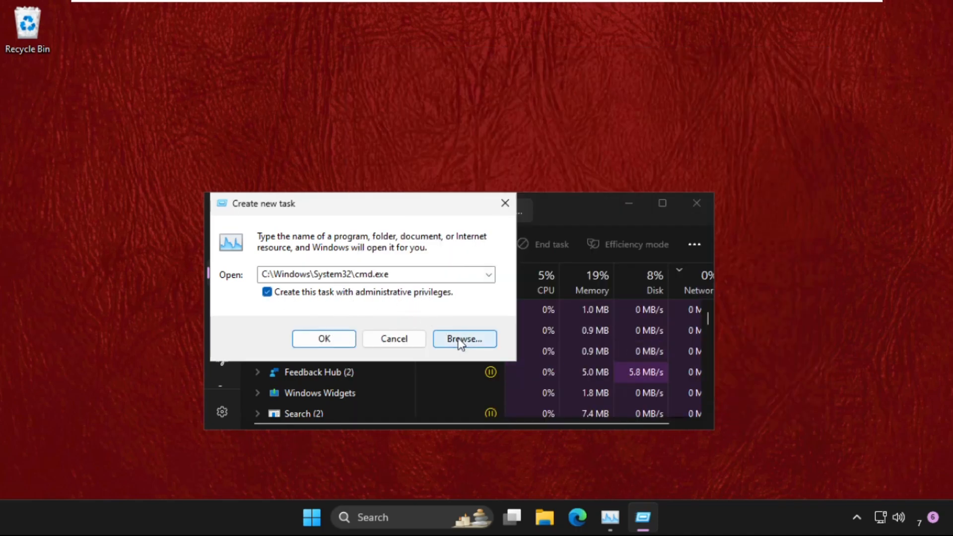
pyautogui.click(324, 339)
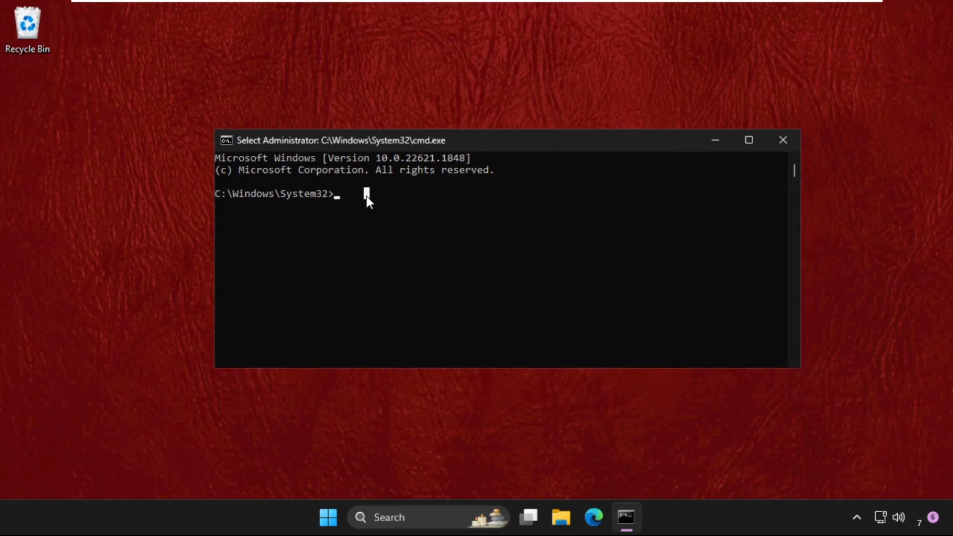
# Run netsh winsock reset to reset the Winsock catalog.
pyautogui.write('netsh w')
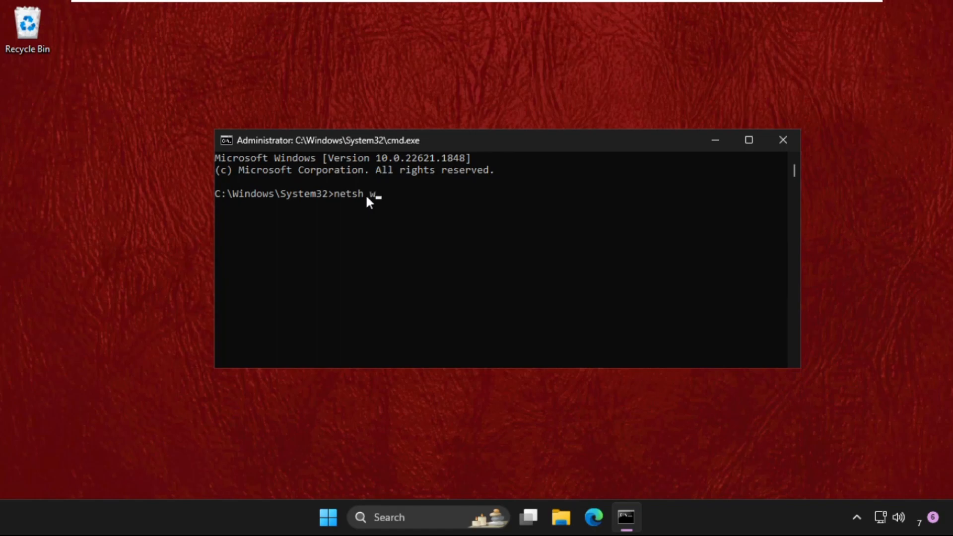
pyautogui.write('insock')
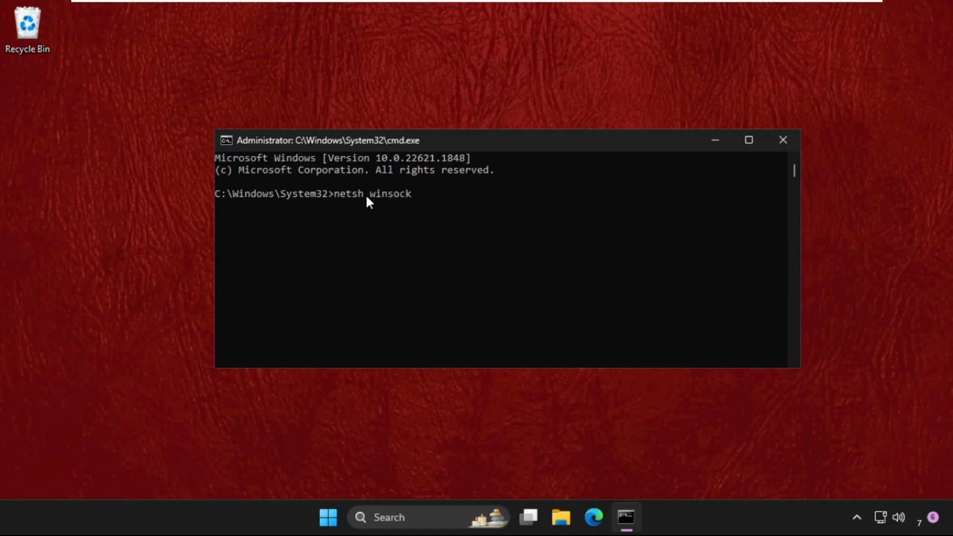
pyautogui.write('reset')
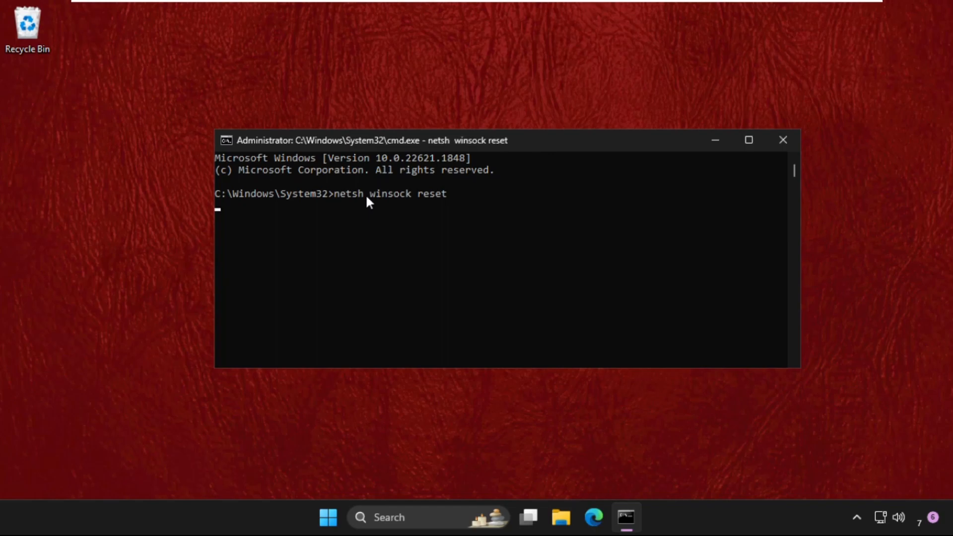
pyautogui.press('Enter')
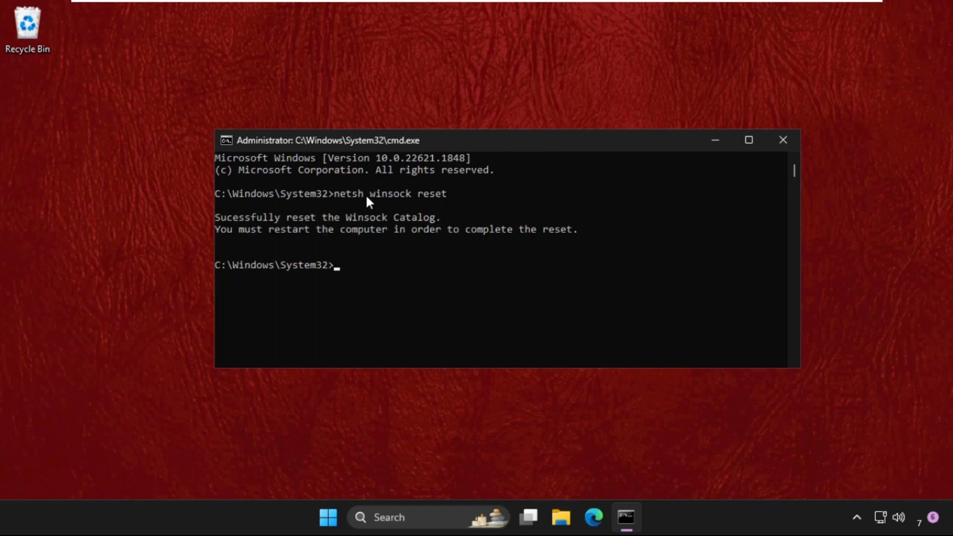
# Run ipconfig /flushdns to flush the DNS resolver cache.
pyautogui.write('ipco')
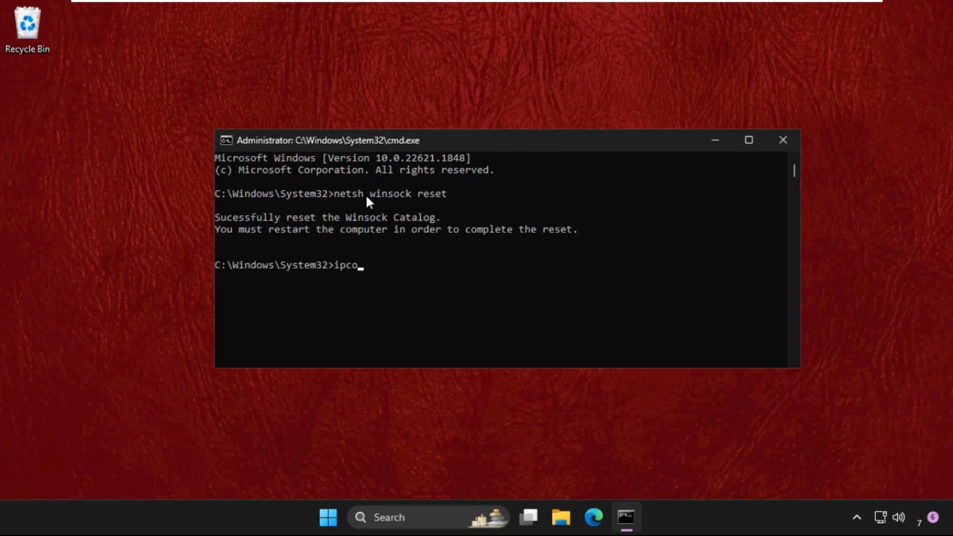
pyautogui.write('nfig')
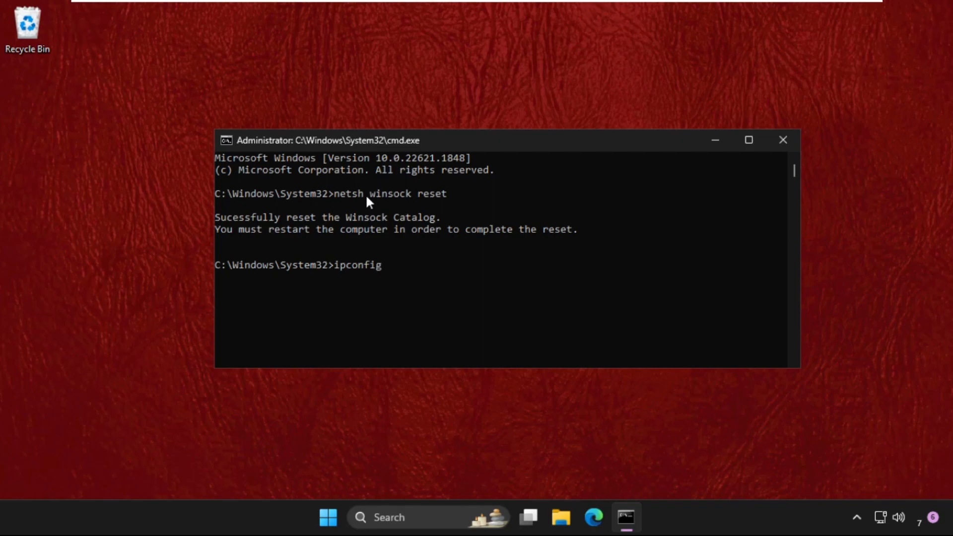
pyautogui.write('/fl')
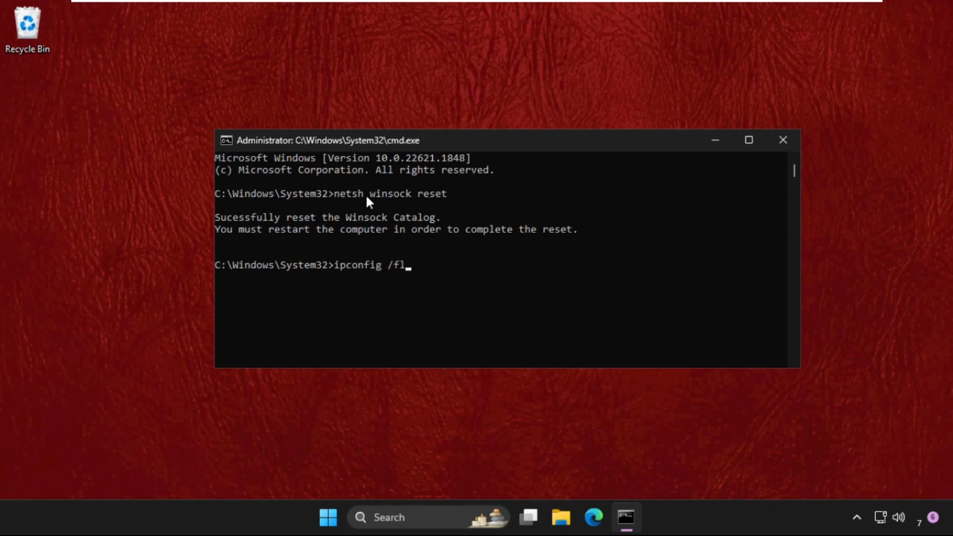
pyautogui.write('ushdns')
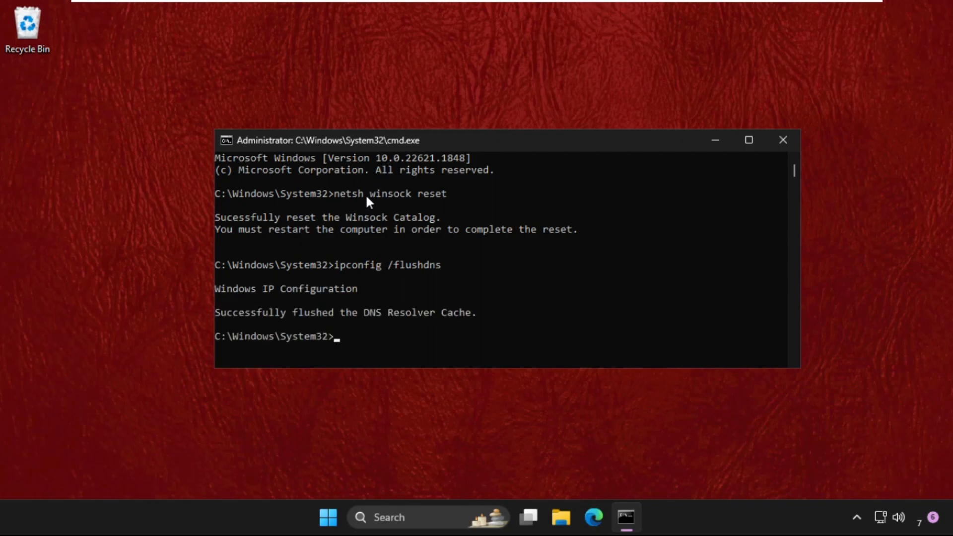
# Run ipconfig /renew to renew the IP configuration.
pyautogui.write('ipconf')
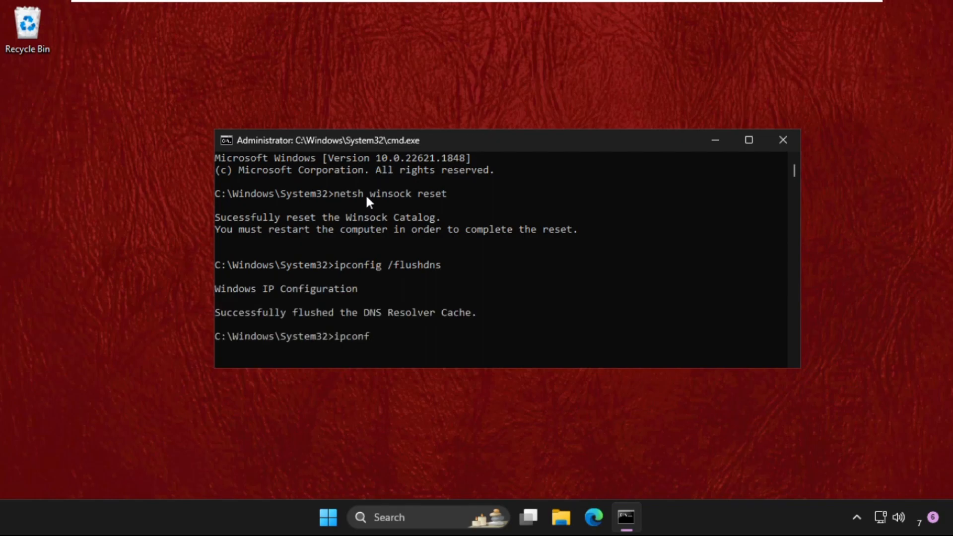
pyautogui.write('ig /')
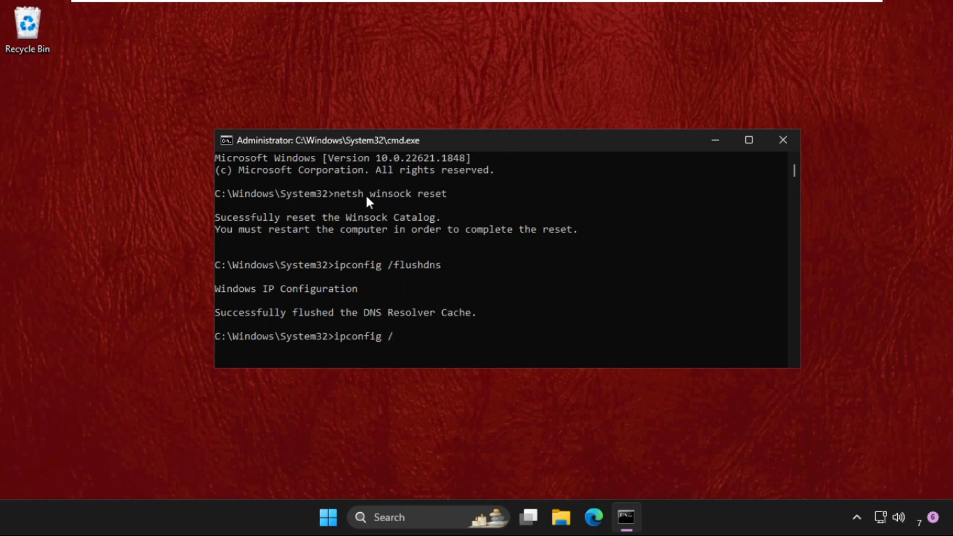
pyautogui.write('renew')
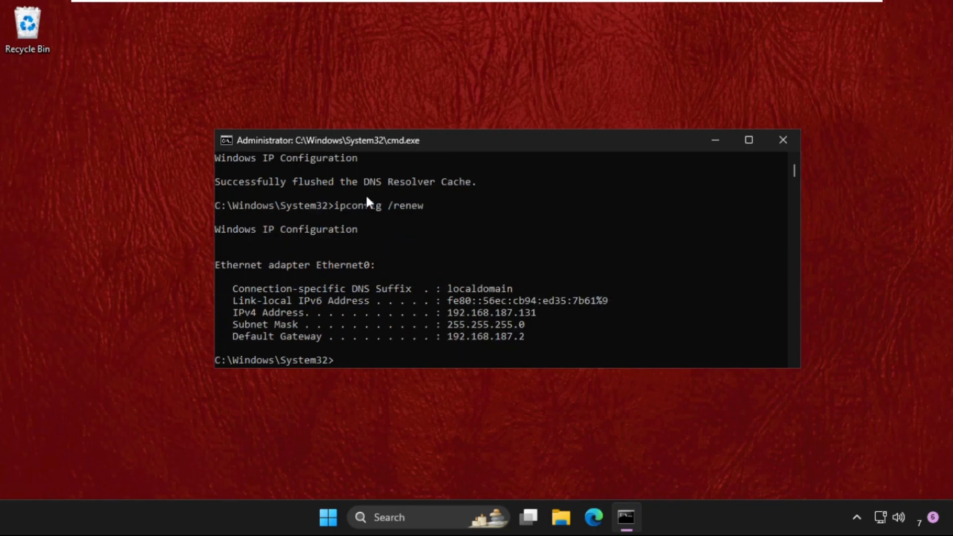
# Run netsh int ip reset to reset the TCP/IP stack, then go to Windows search.
pyautogui.write('n')
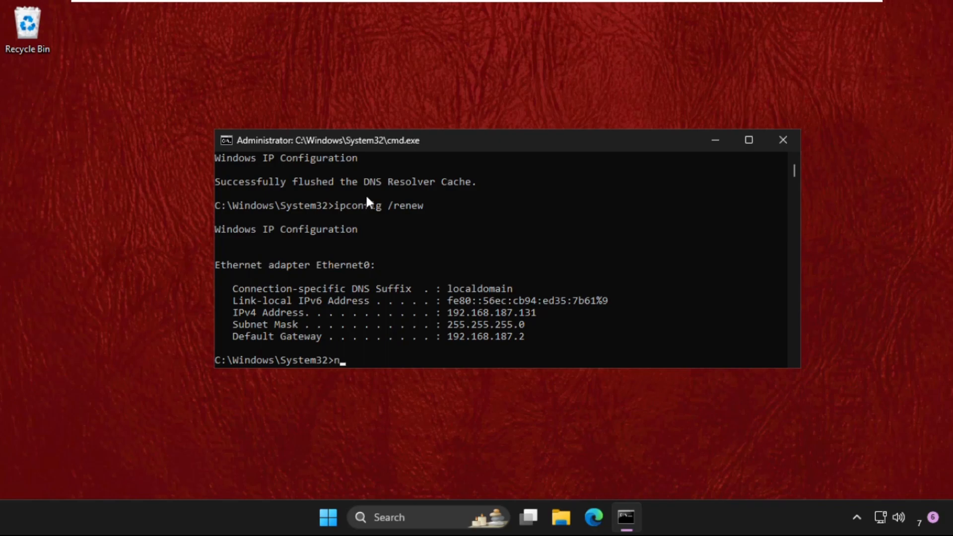
pyautogui.write('etsh')
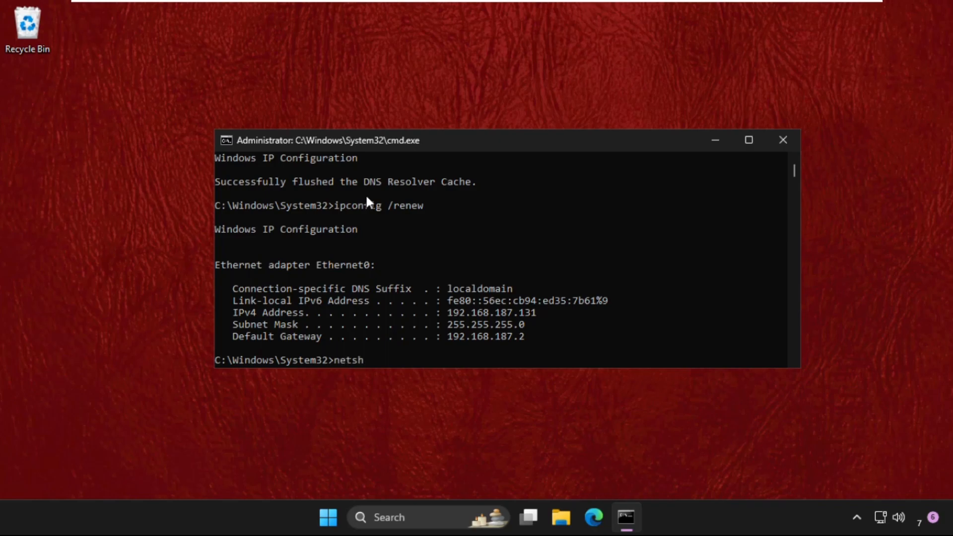
pyautogui.write('int')
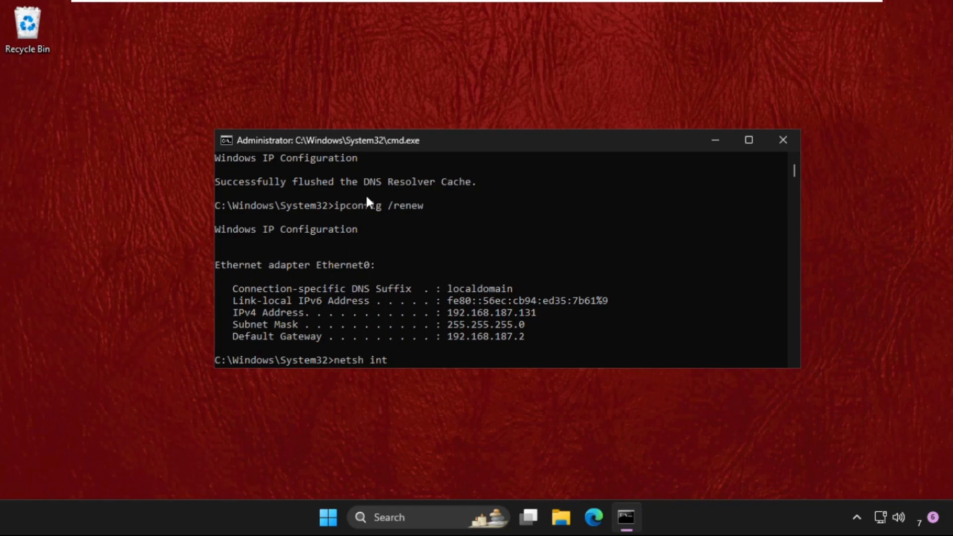
pyautogui.write('ip res')
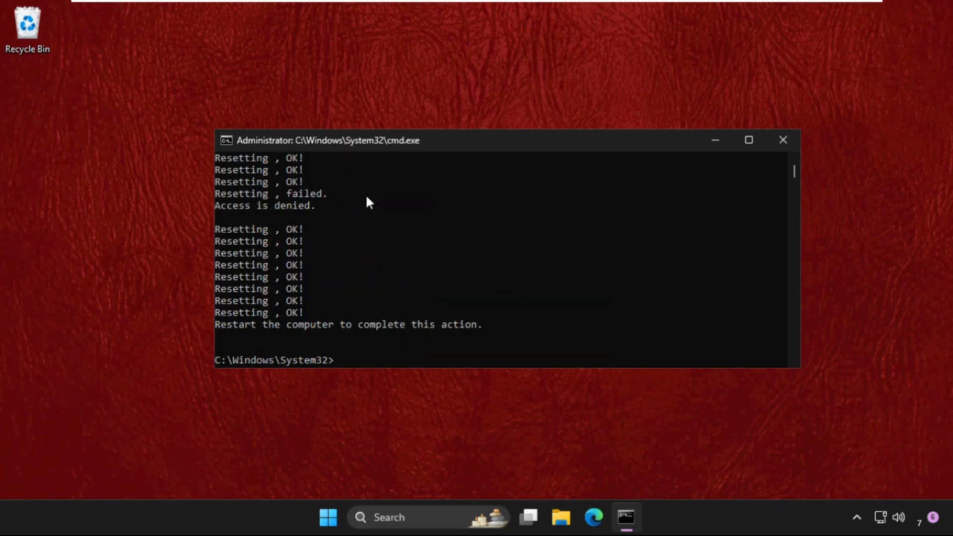
pyautogui.moveTo(455, 348)
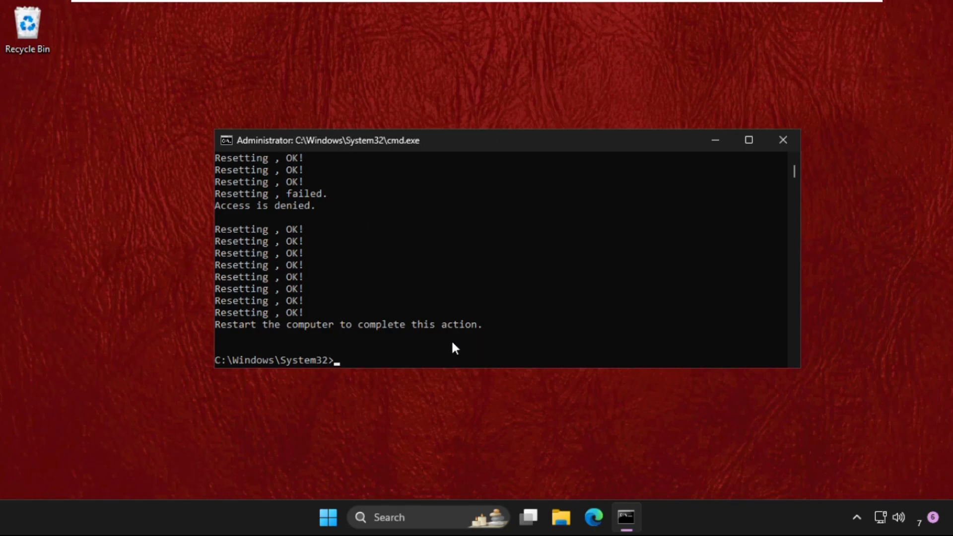
pyautogui.click(782, 140)
pyautogui.write('d')
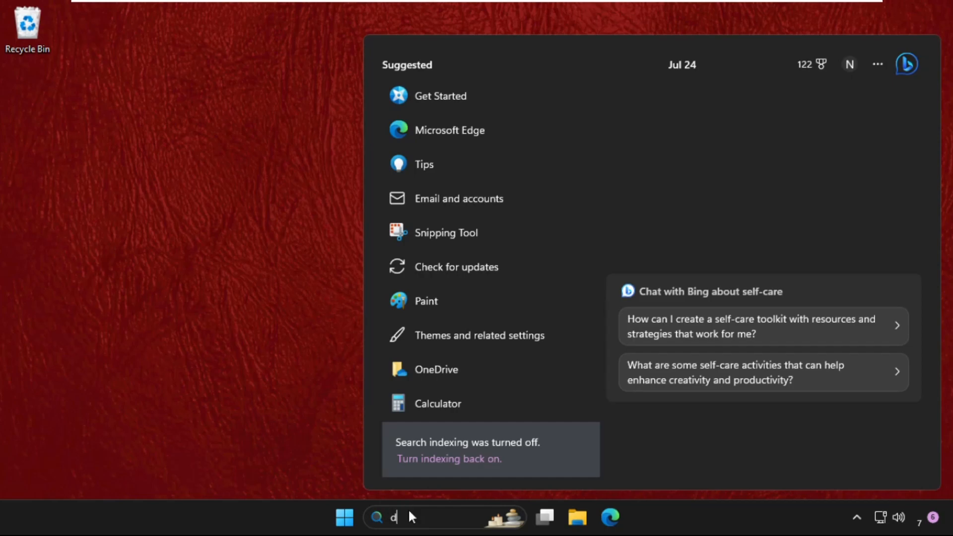
# Launch Device Manager from search and expand Network adapters to show the Intel 82574L.
pyautogui.write('evice Manager')
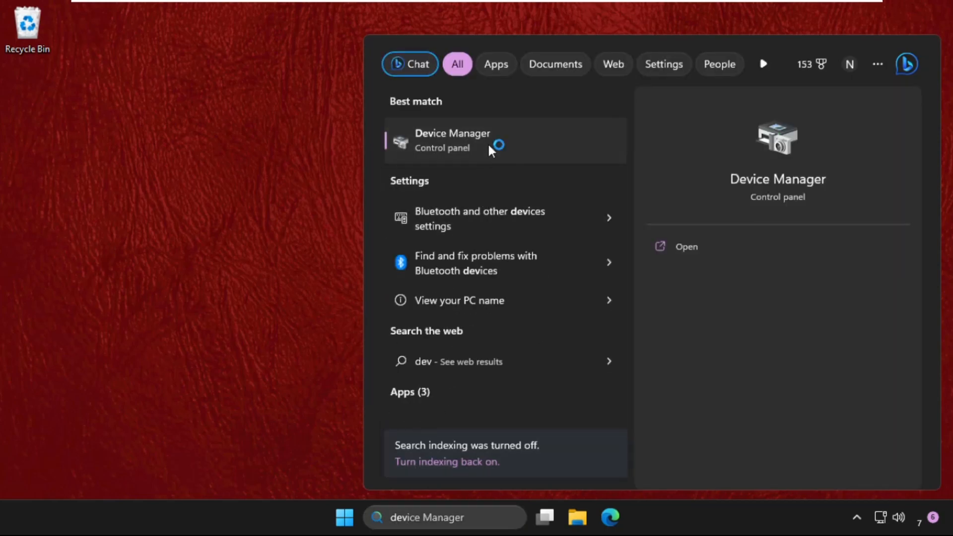
pyautogui.click(453, 140)
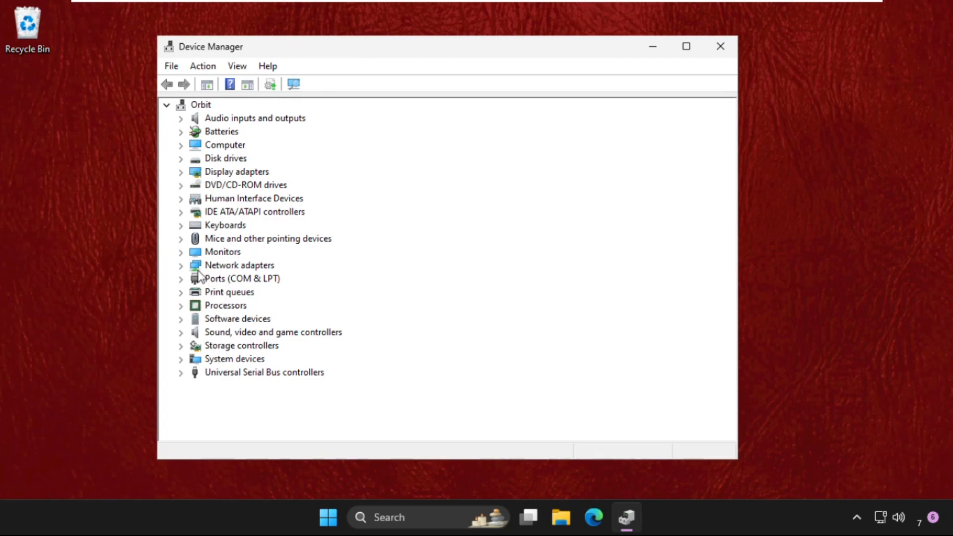
pyautogui.click(181, 265)
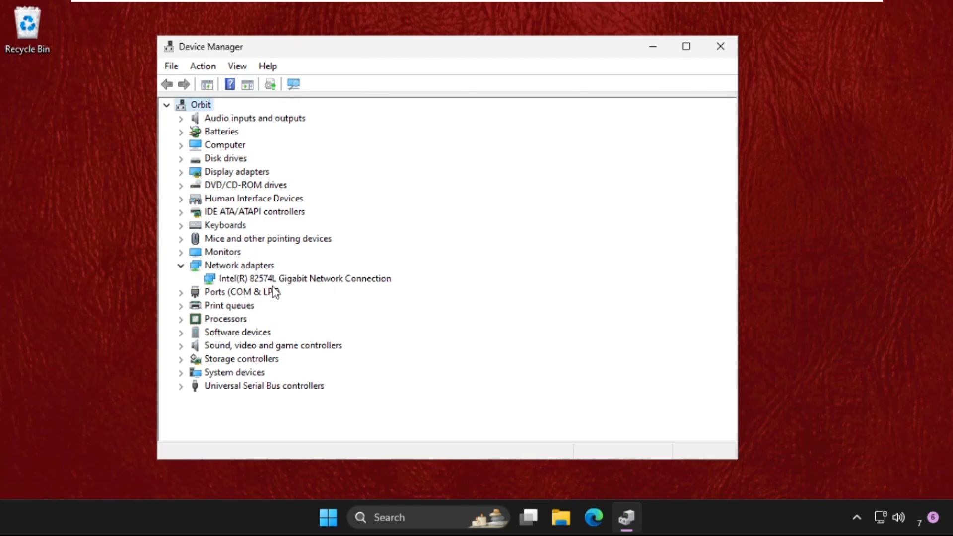
# From the Intel 82574L adapter's Properties, start Update Driver choosing a driver from this computer.
pyautogui.rightClick(296, 278)
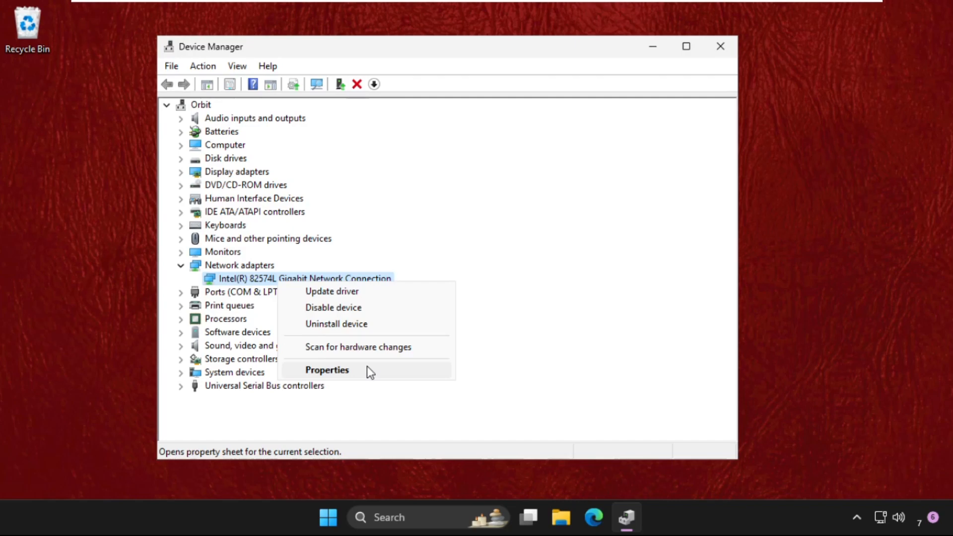
pyautogui.click(327, 370)
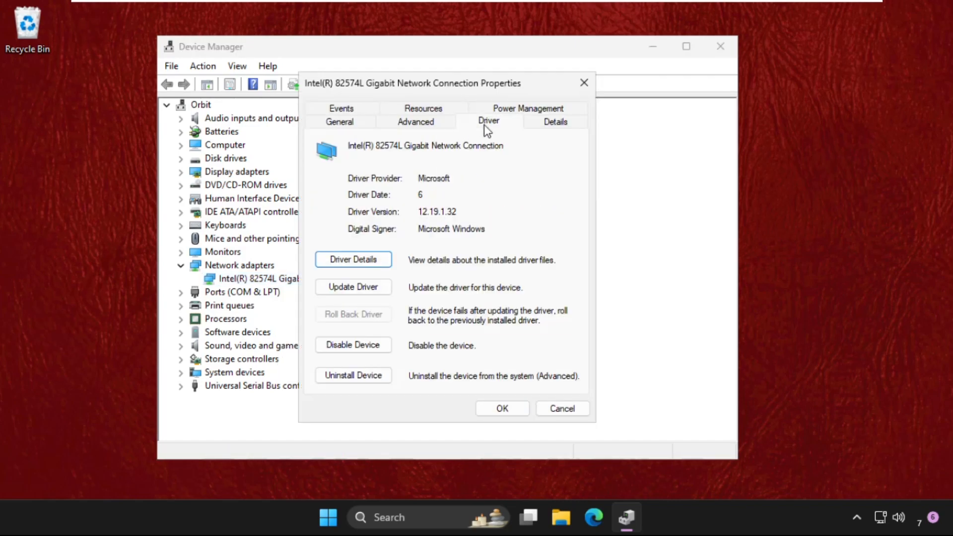
pyautogui.click(354, 287)
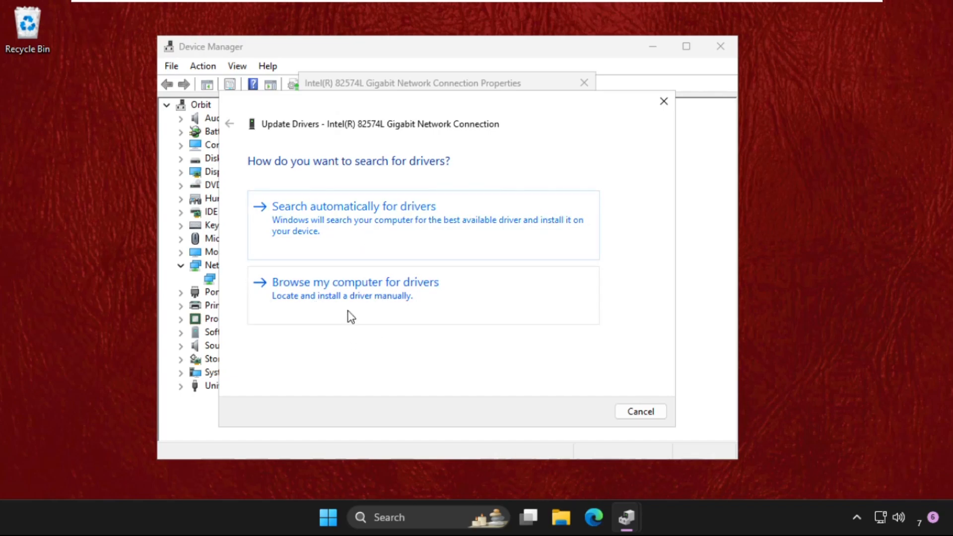
pyautogui.click(355, 282)
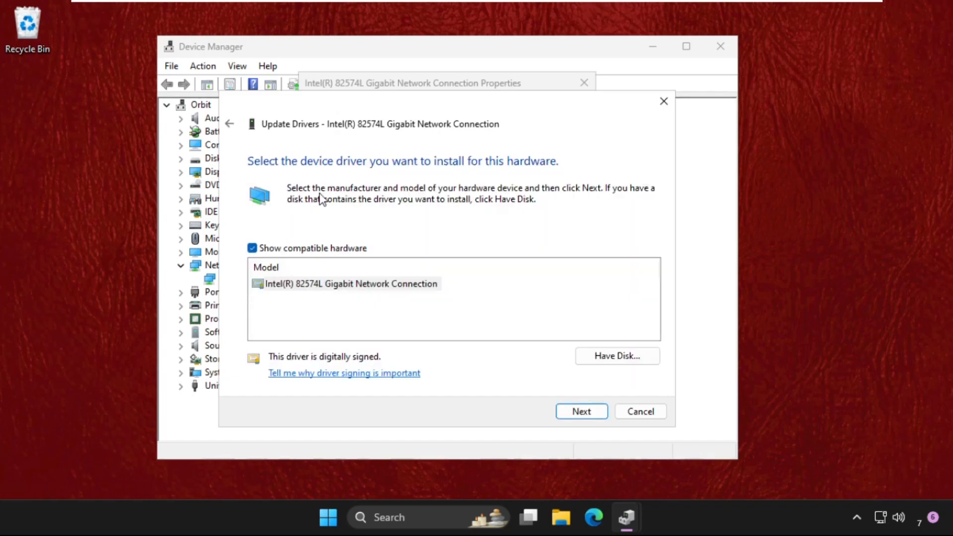
# Install the compatible Intel(R) 82574L Gigabit Network Connection driver and acknowledge success.
pyautogui.click(351, 284)
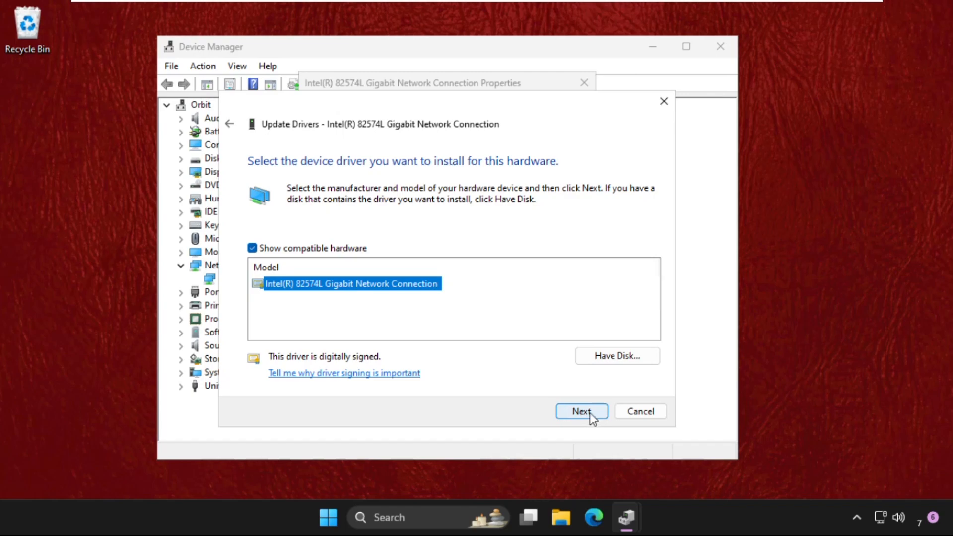
pyautogui.click(582, 411)
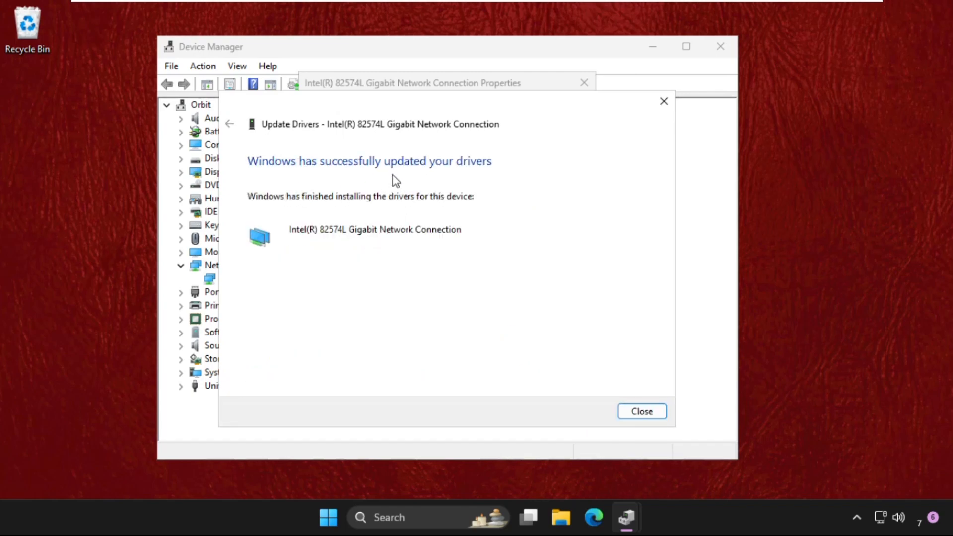
pyautogui.click(641, 411)
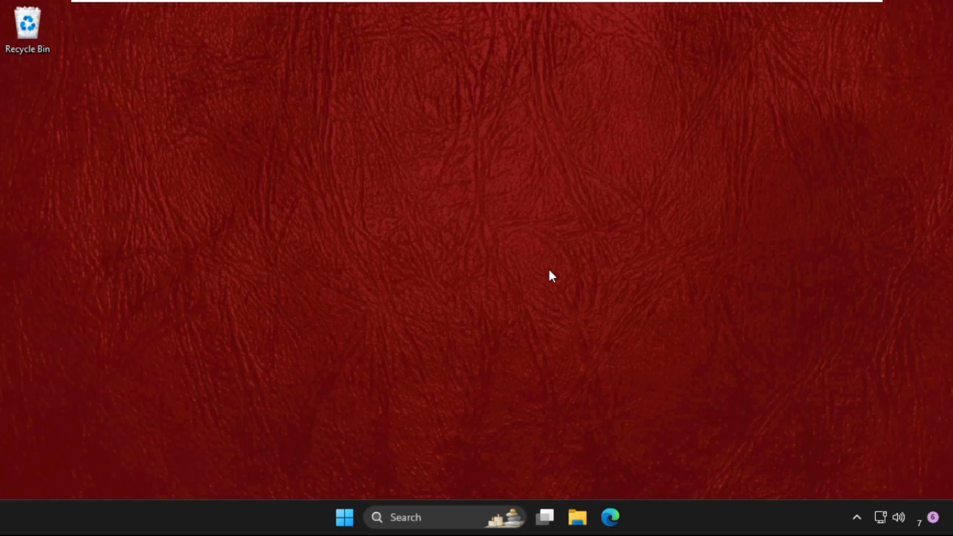
# Close the remaining Properties and Device Manager windows to leave an empty desktop.
pyautogui.click(428, 531)
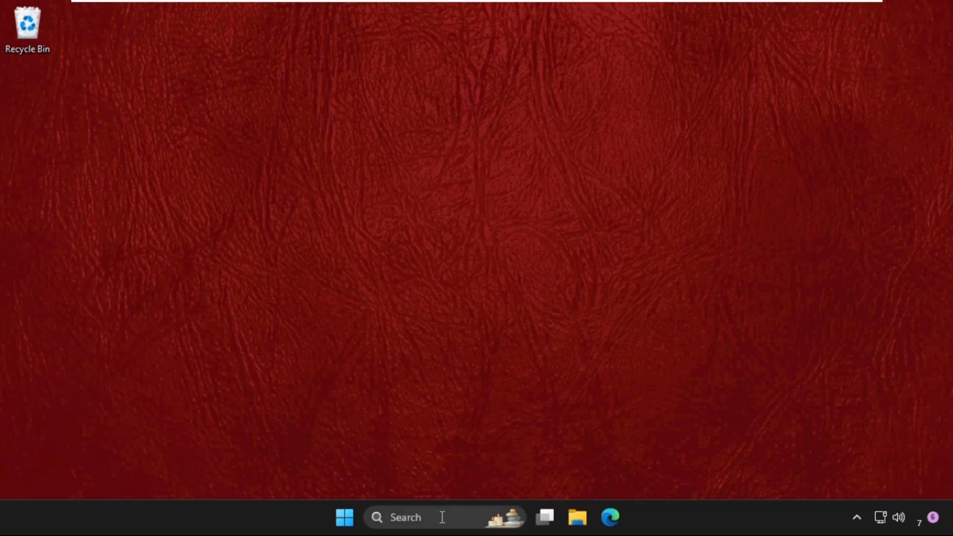